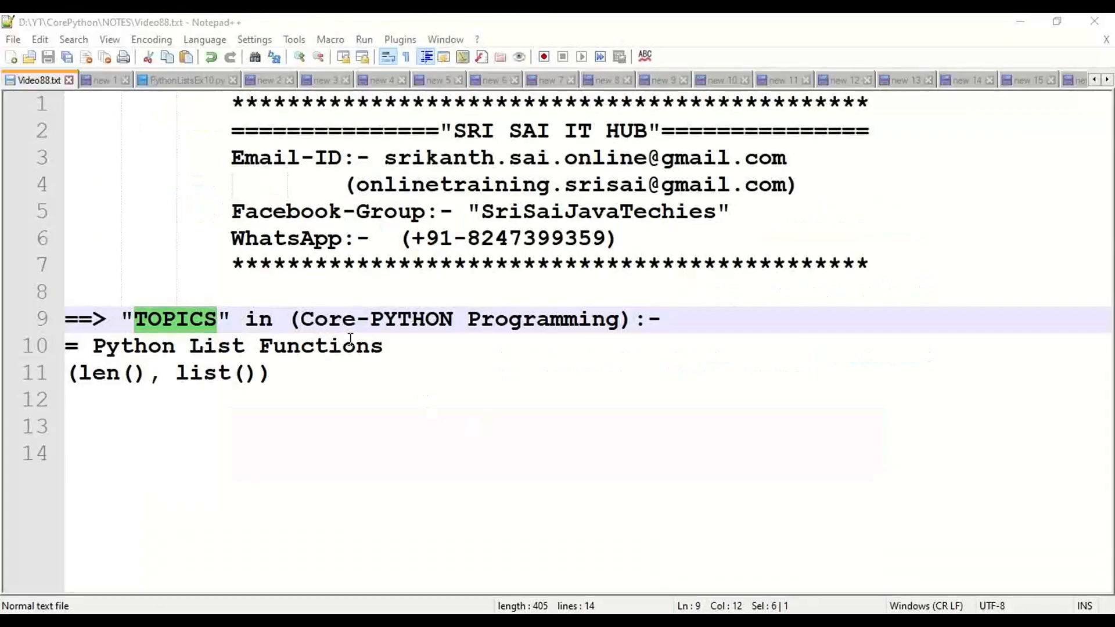
Highlight the topic words PYTHON, TOPICS, len and list in Video88.txt, then switch to the Python List Collection notes
{"action": "double_click", "coordinate": [411, 318]}
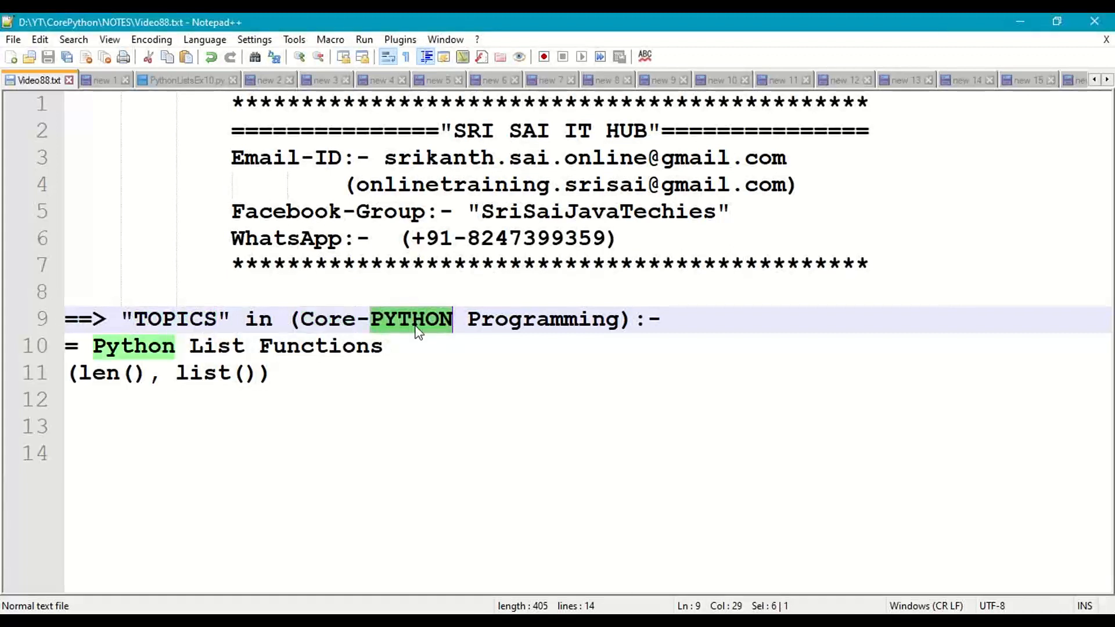
{"action": "left_click", "coordinate": [202, 318]}
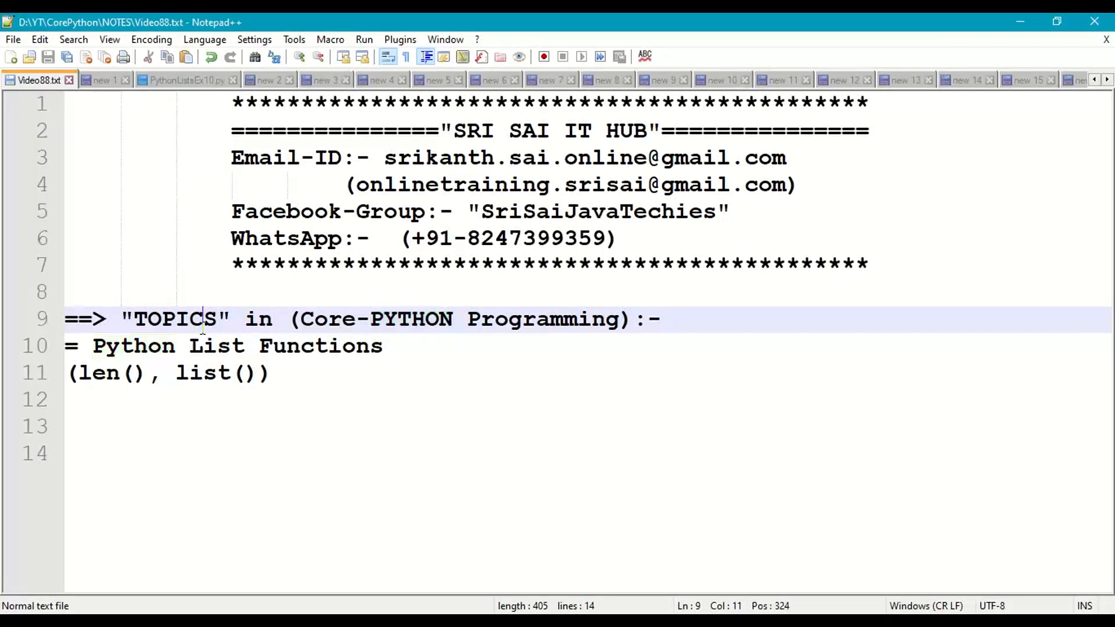
{"action": "double_click", "coordinate": [176, 318]}
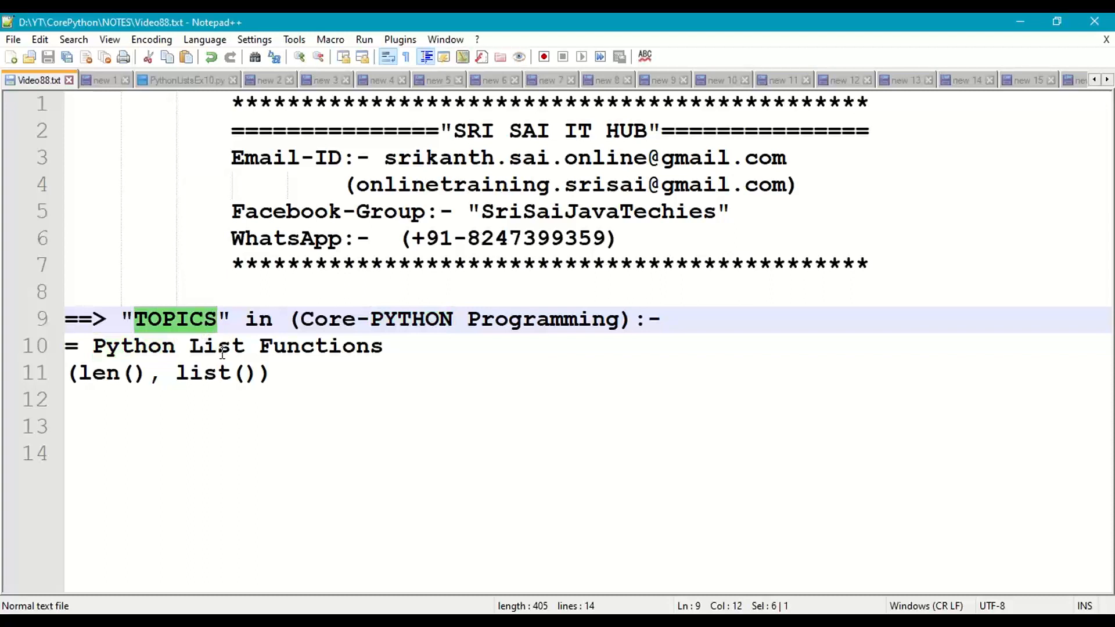
{"action": "double_click", "coordinate": [216, 346]}
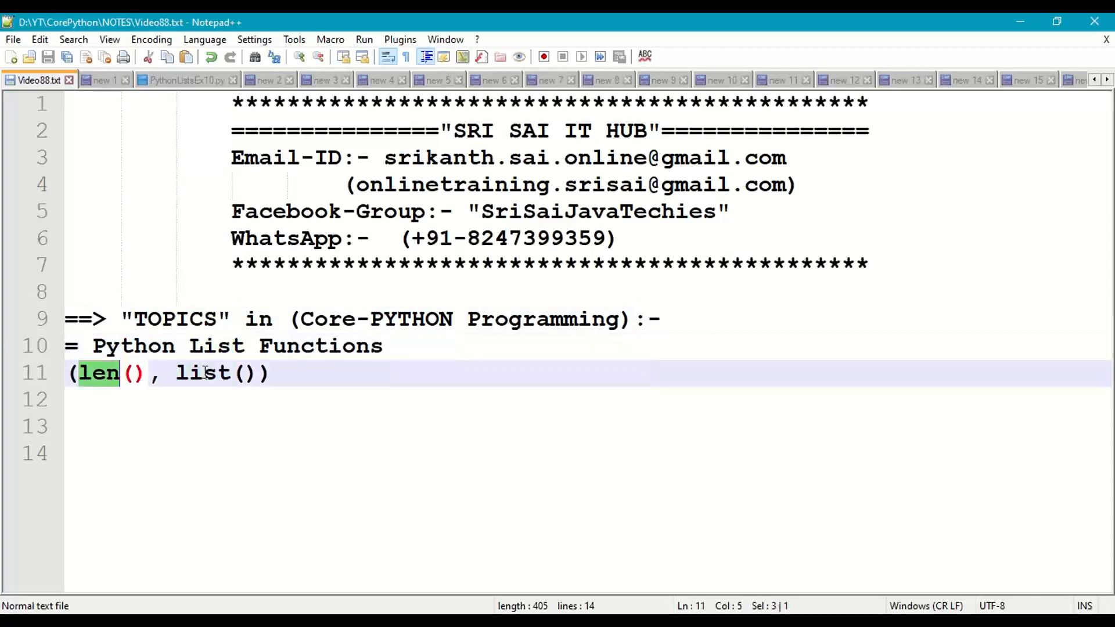
{"action": "double_click", "coordinate": [202, 373]}
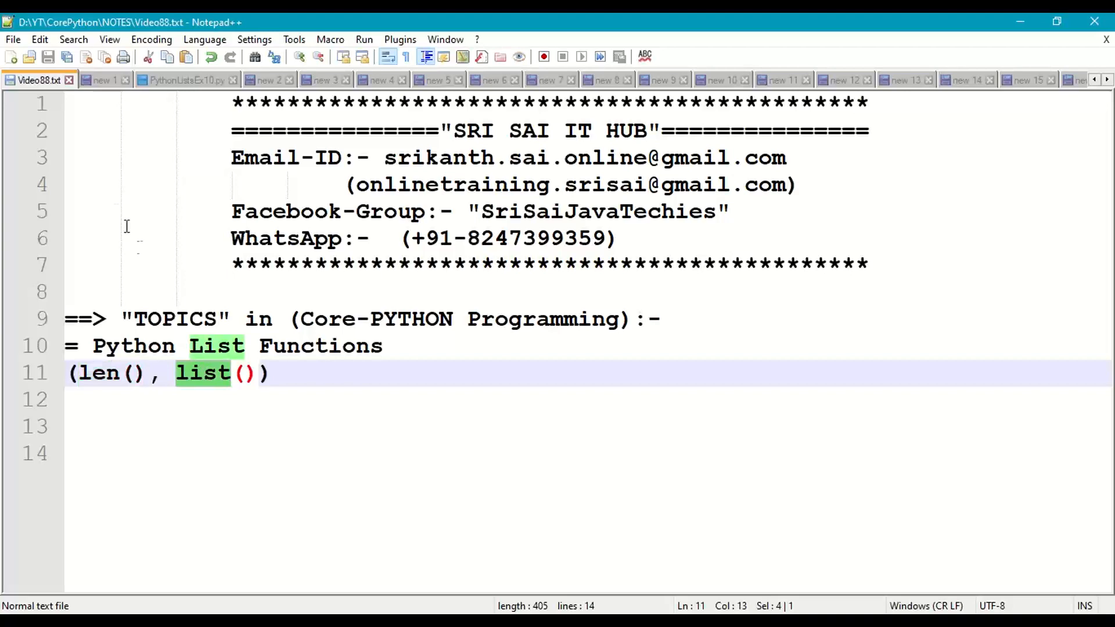
{"action": "left_click", "coordinate": [103, 81]}
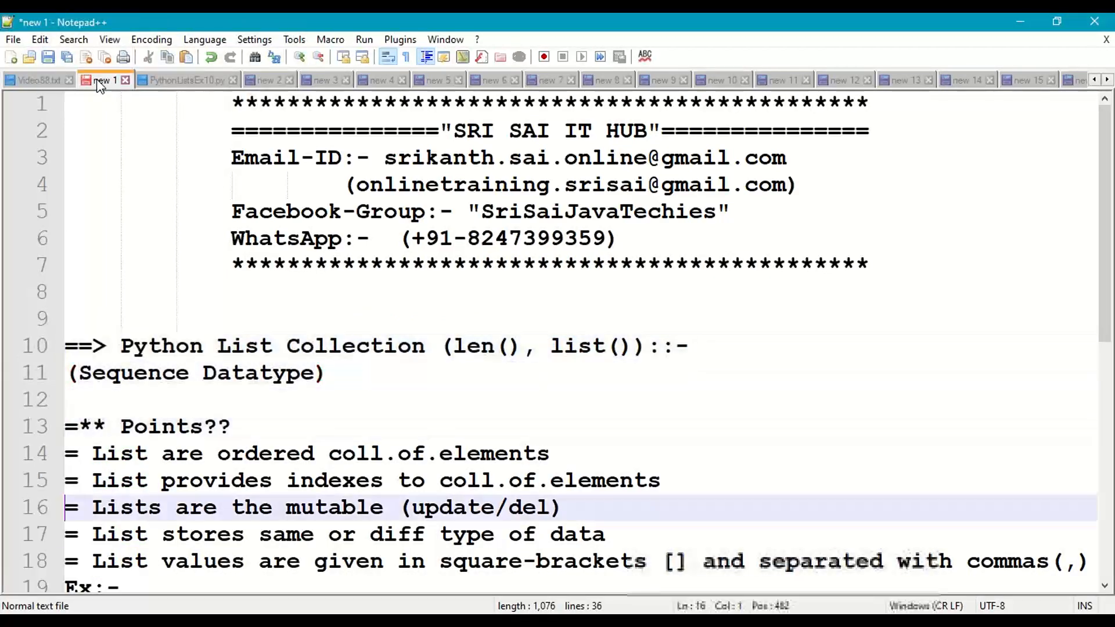
{"action": "scroll", "scroll_direction": "down", "scroll_amount": 3}
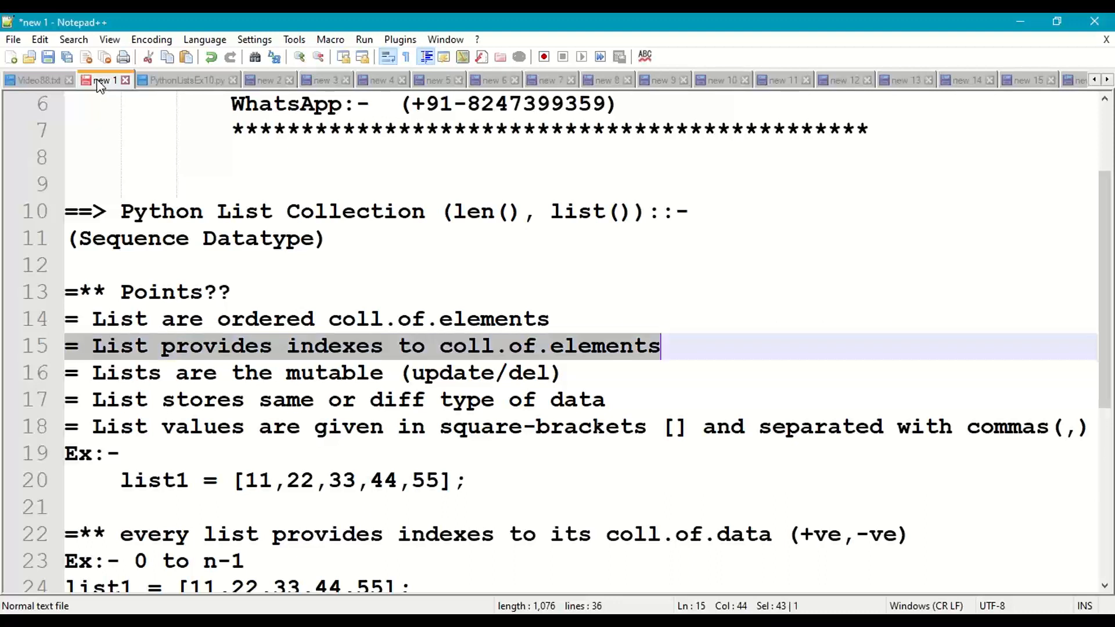
{"action": "key", "text": "Down"}
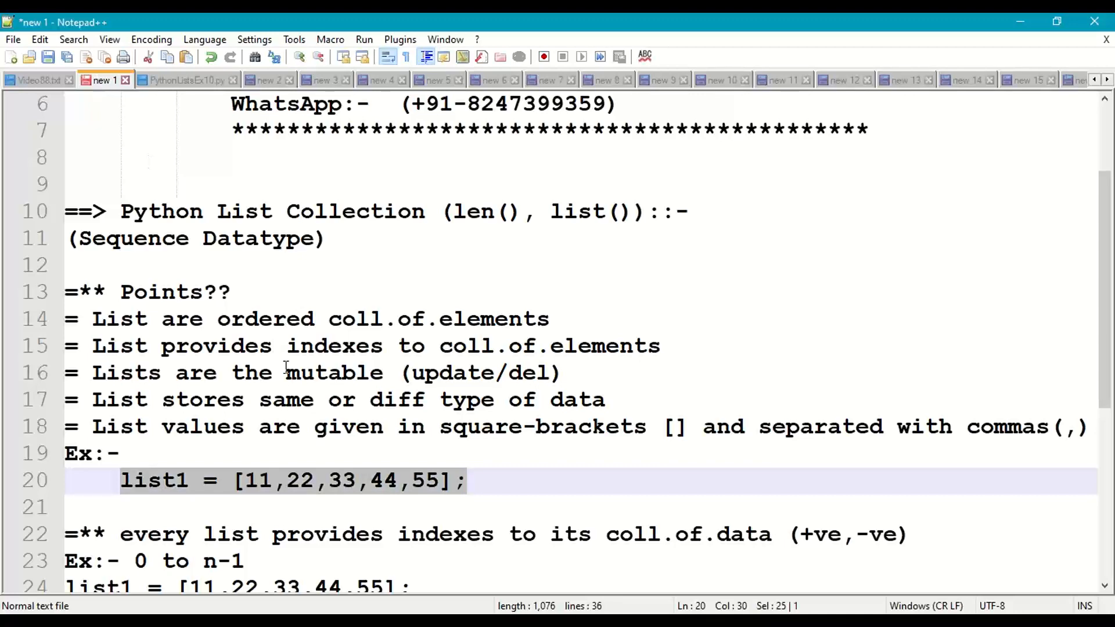
{"action": "scroll", "scroll_direction": "down", "scroll_amount": 3}
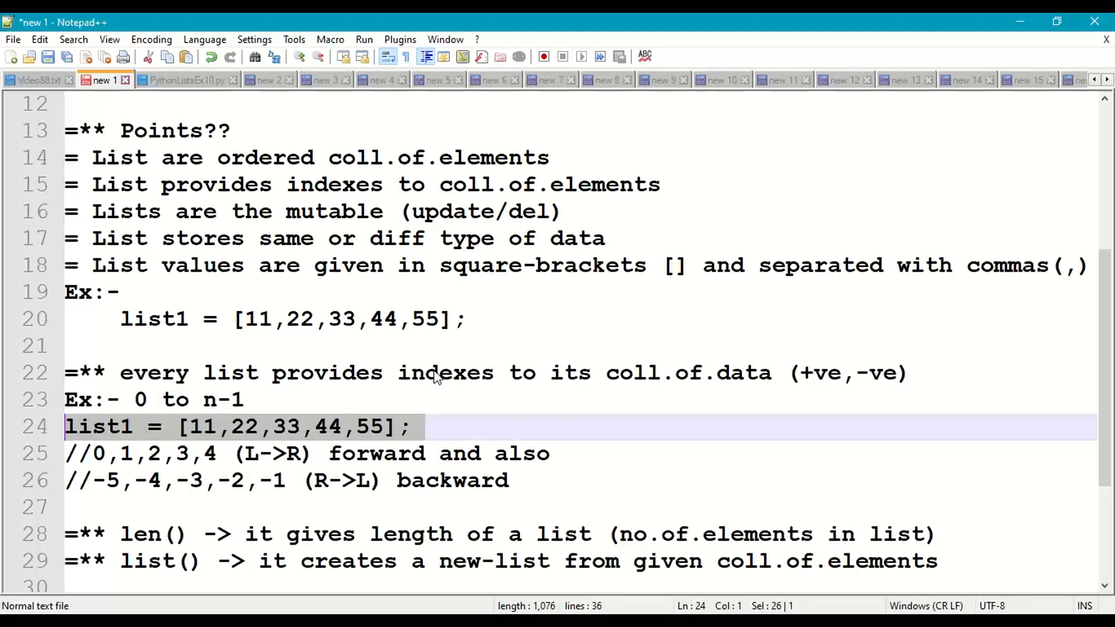
{"action": "key", "text": "Down"}
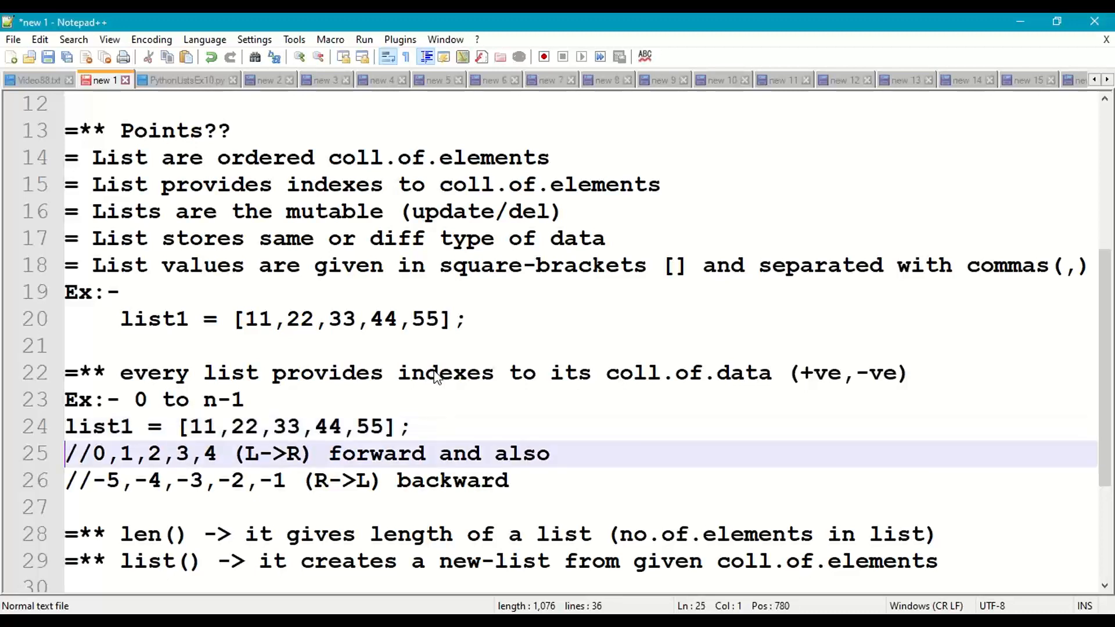
{"action": "key", "text": "right"}
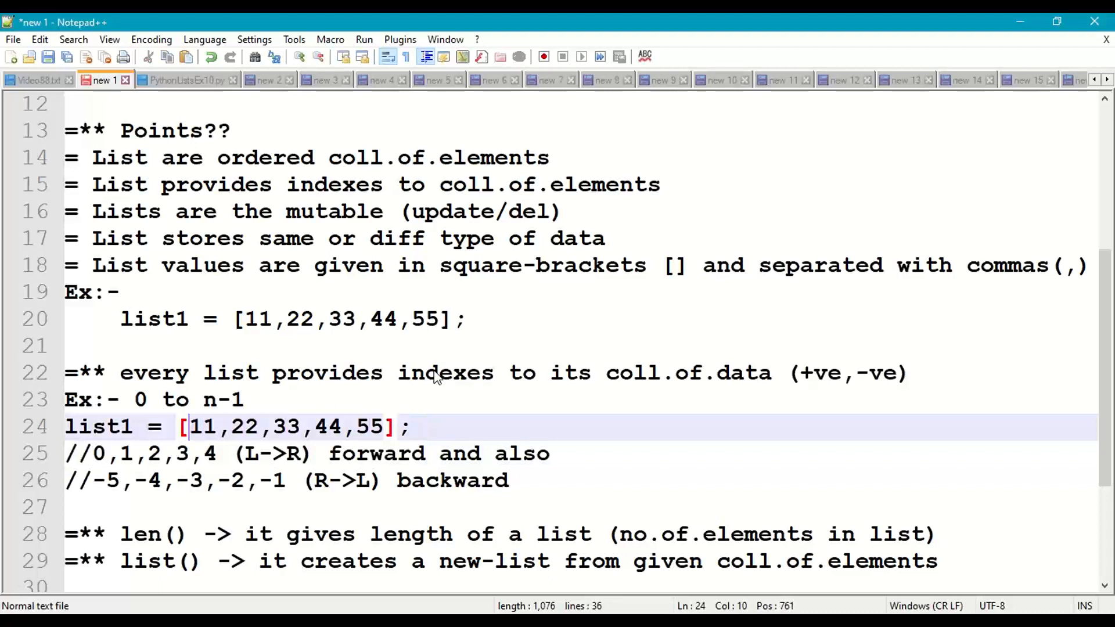
{"action": "left_click_drag", "start_coordinate": [181, 426], "coordinate": [292, 426]}
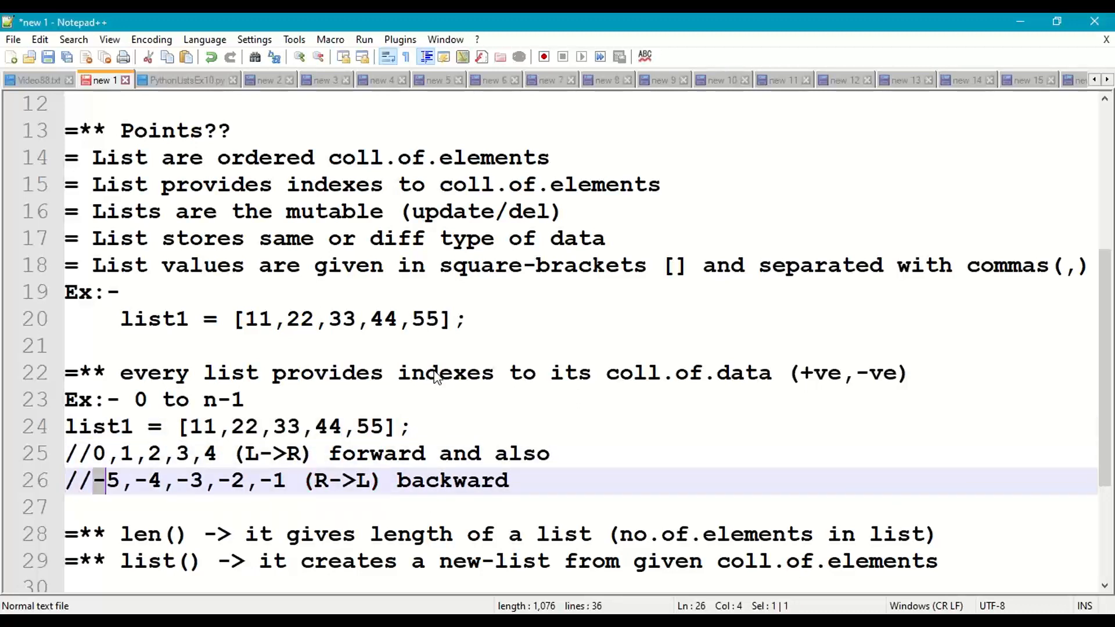
{"action": "left_click_drag", "start_coordinate": [107, 480], "coordinate": [285, 480]}
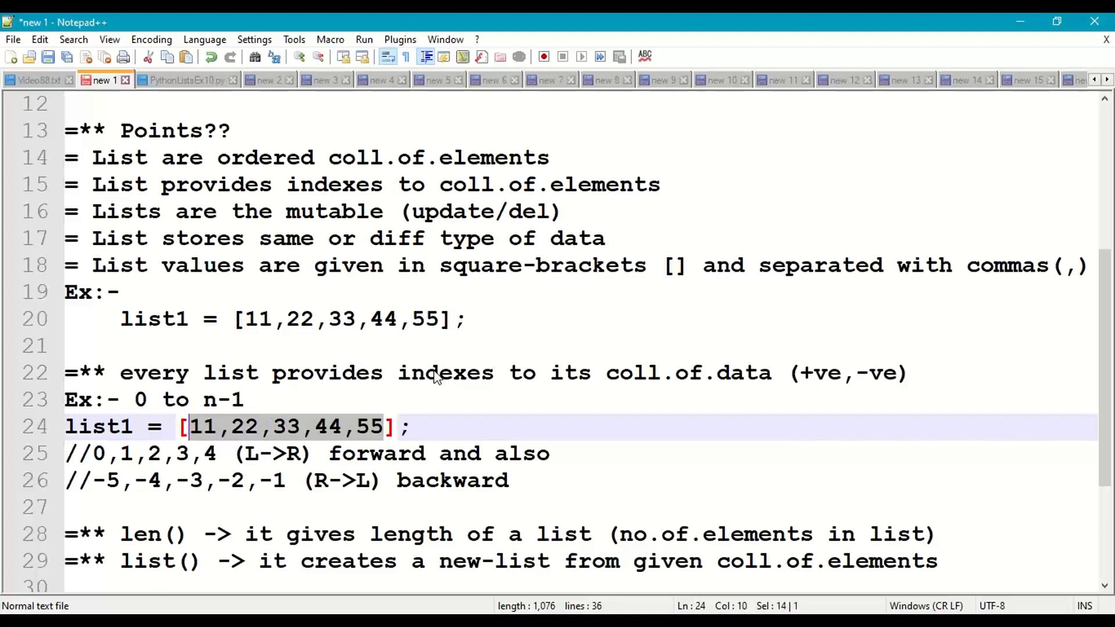
{"action": "scroll", "scroll_direction": "down", "scroll_amount": 3}
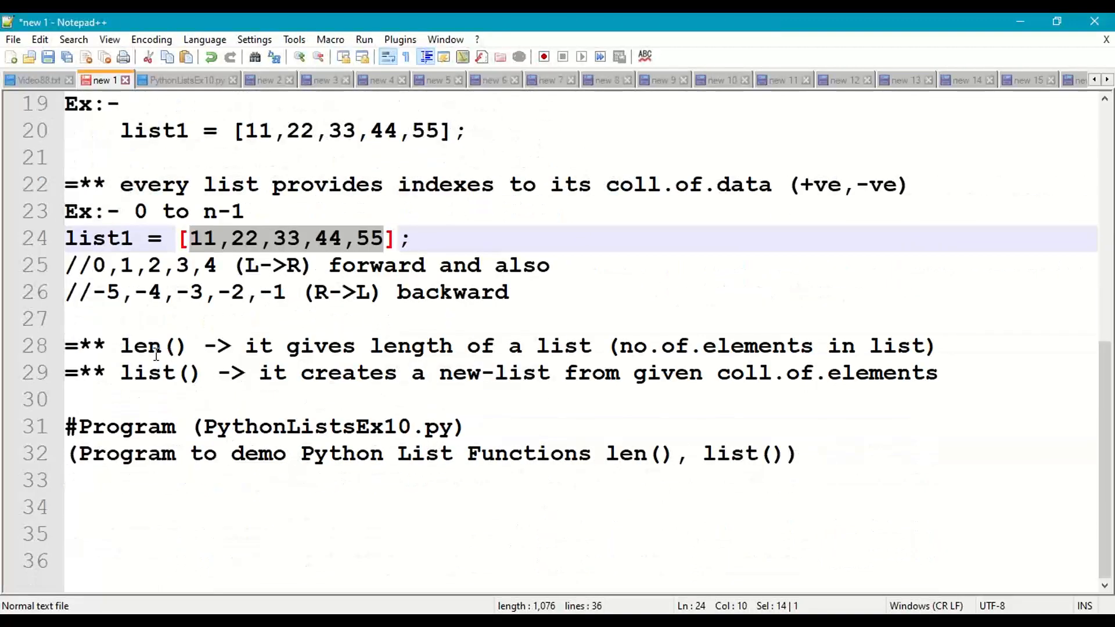
Highlight the len() and list() descriptions and the name PythonListsEx10, then switch to PythonListsEx10.py
{"action": "double_click", "coordinate": [141, 346]}
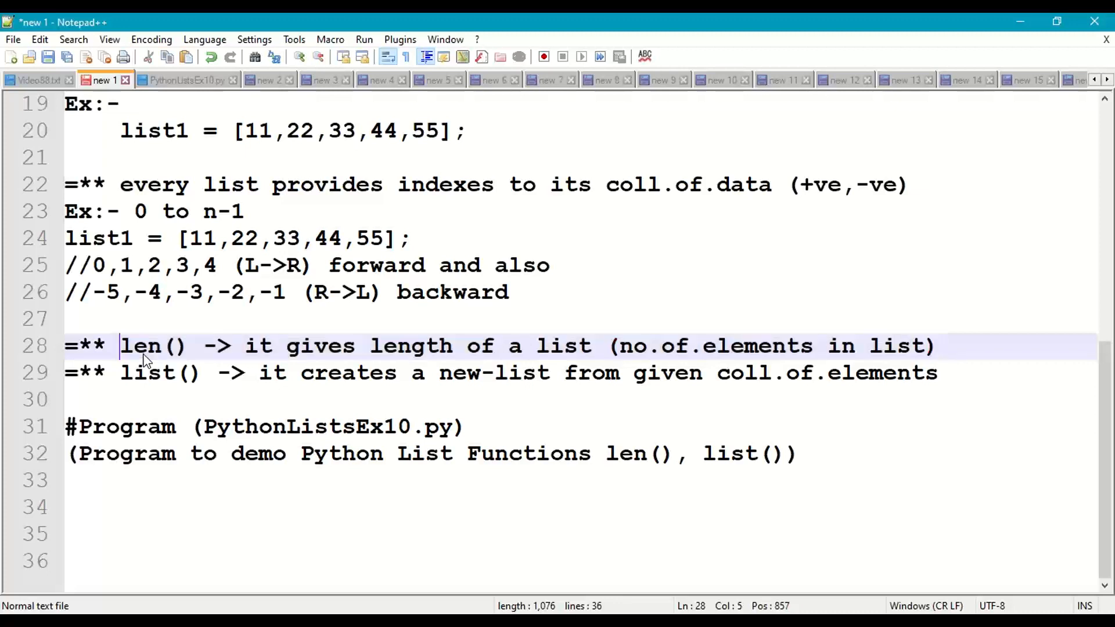
{"action": "double_click", "coordinate": [149, 373]}
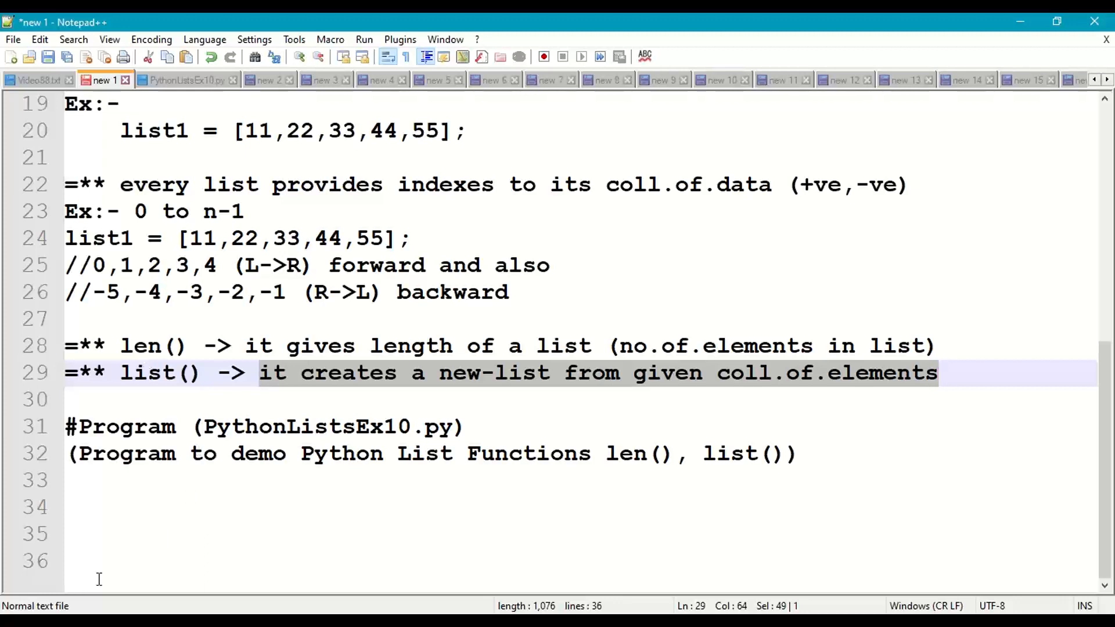
{"action": "double_click", "coordinate": [305, 426]}
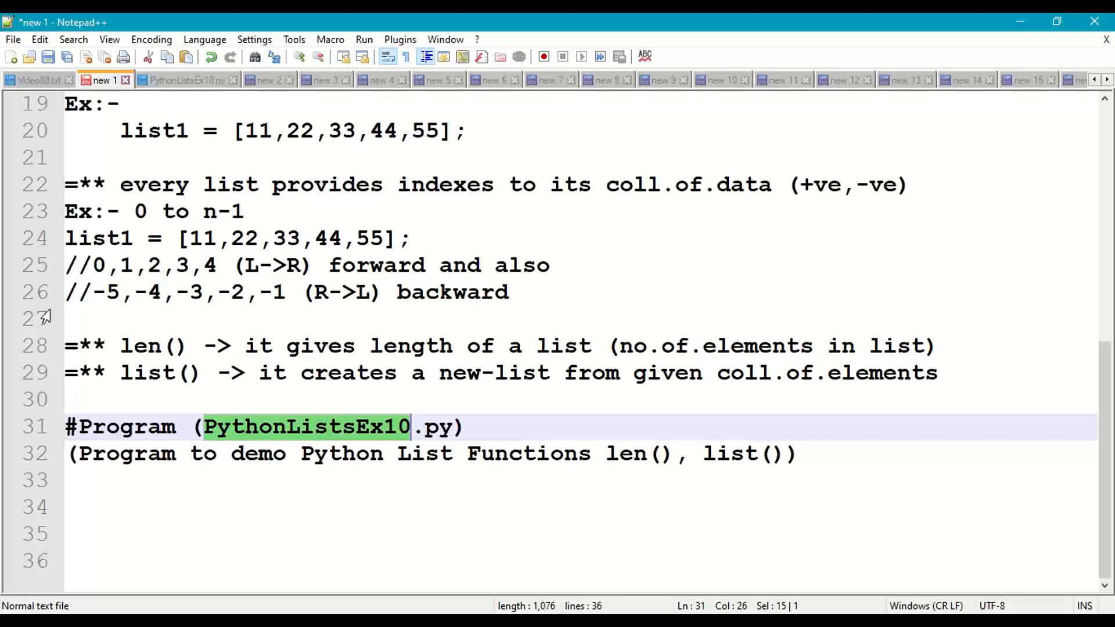
{"action": "left_click", "coordinate": [187, 80]}
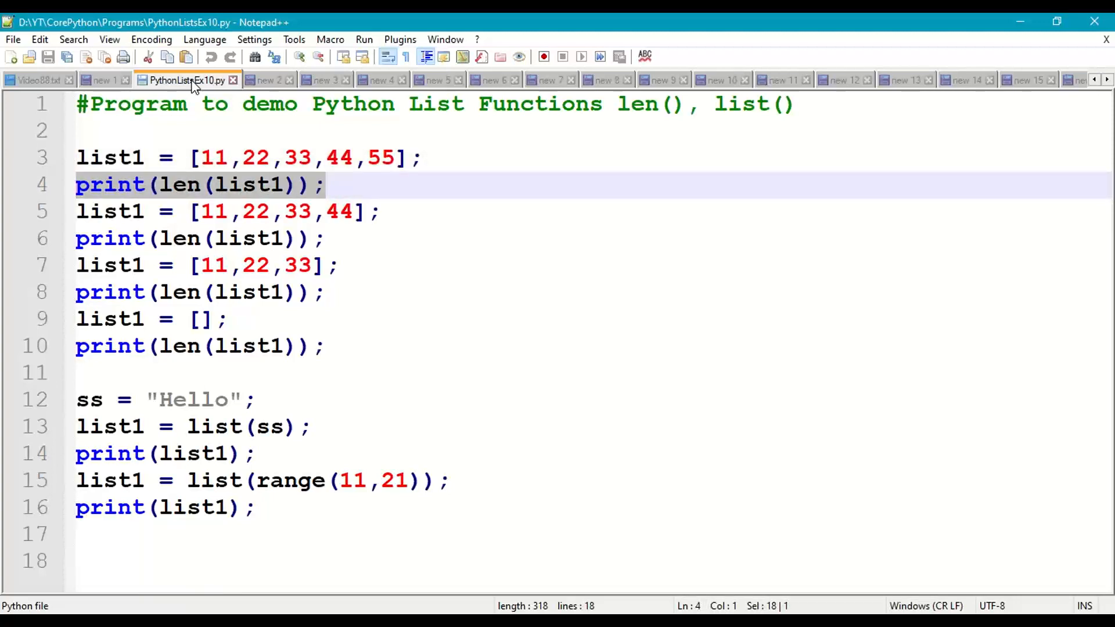
Review the len() print statements and the empty list assignment on lines 5-10
{"action": "left_click", "coordinate": [78, 210]}
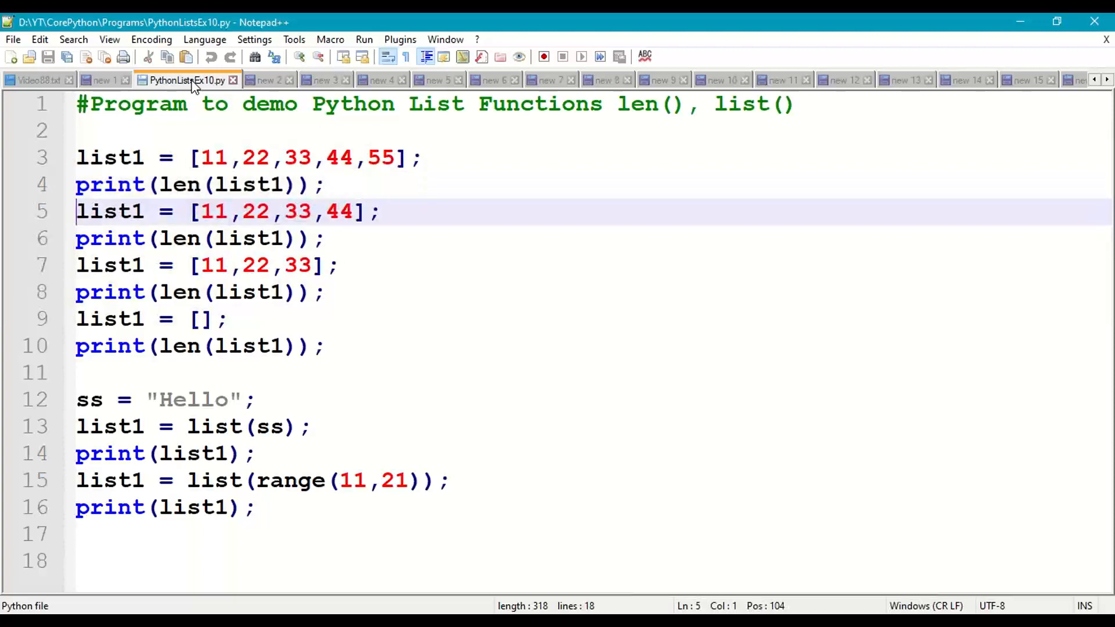
{"action": "left_click_drag", "start_coordinate": [77, 211], "coordinate": [381, 211]}
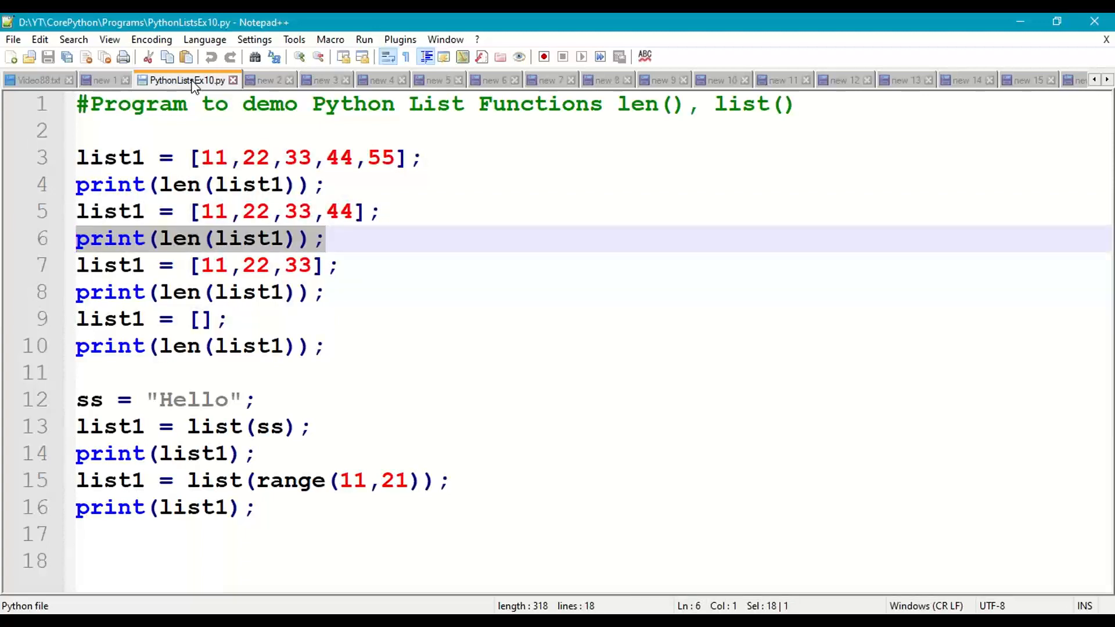
{"action": "key", "text": "Down"}
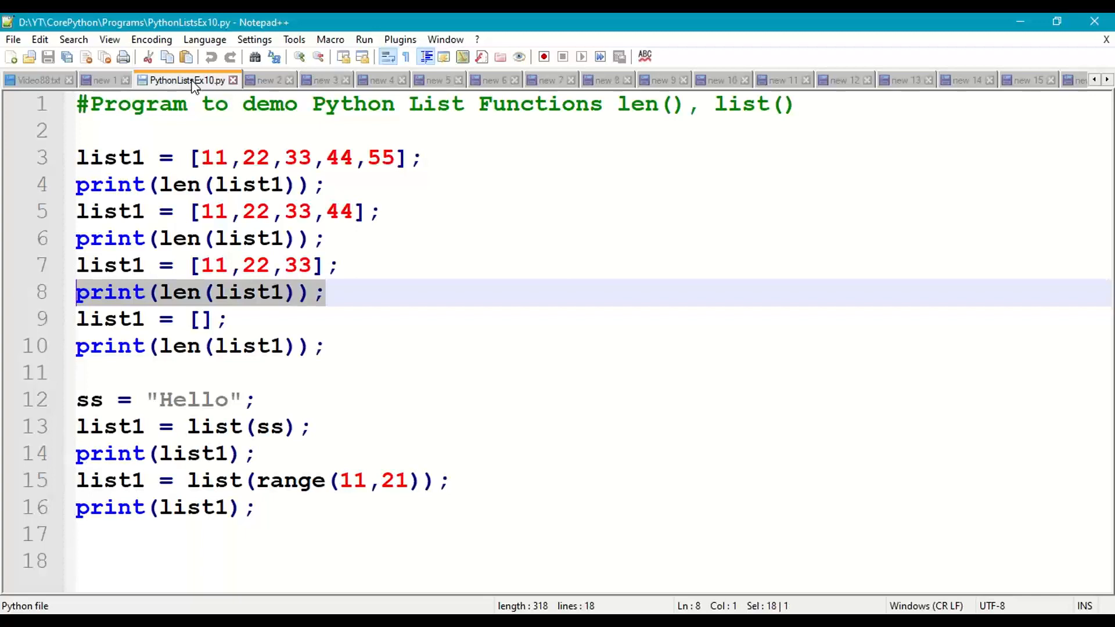
{"action": "left_click", "coordinate": [113, 318]}
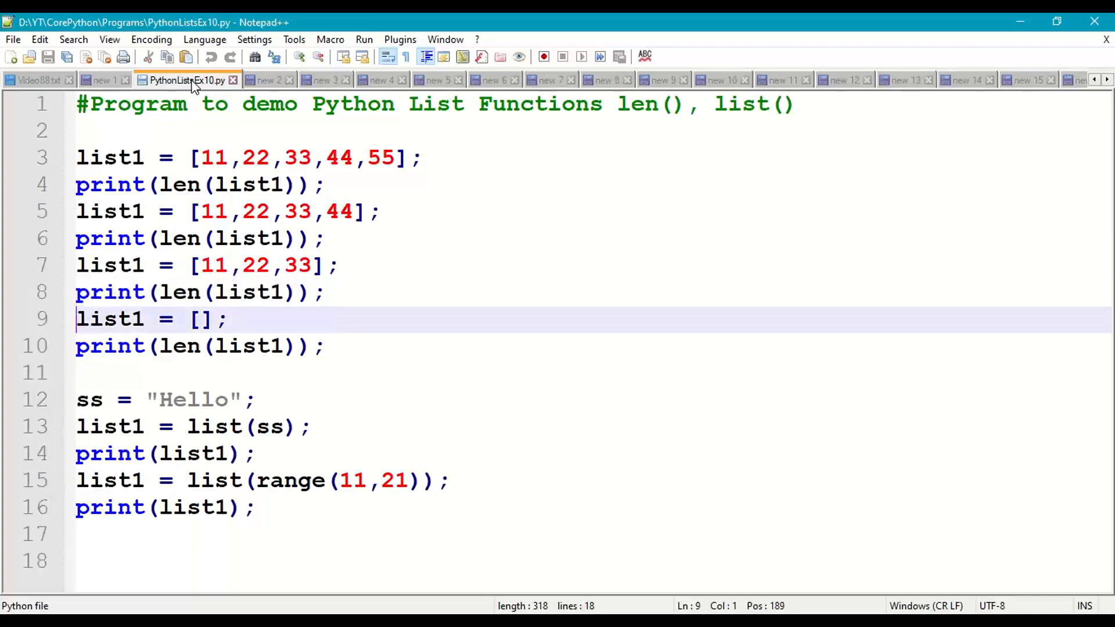
{"action": "left_click_drag", "start_coordinate": [76, 318], "coordinate": [228, 318]}
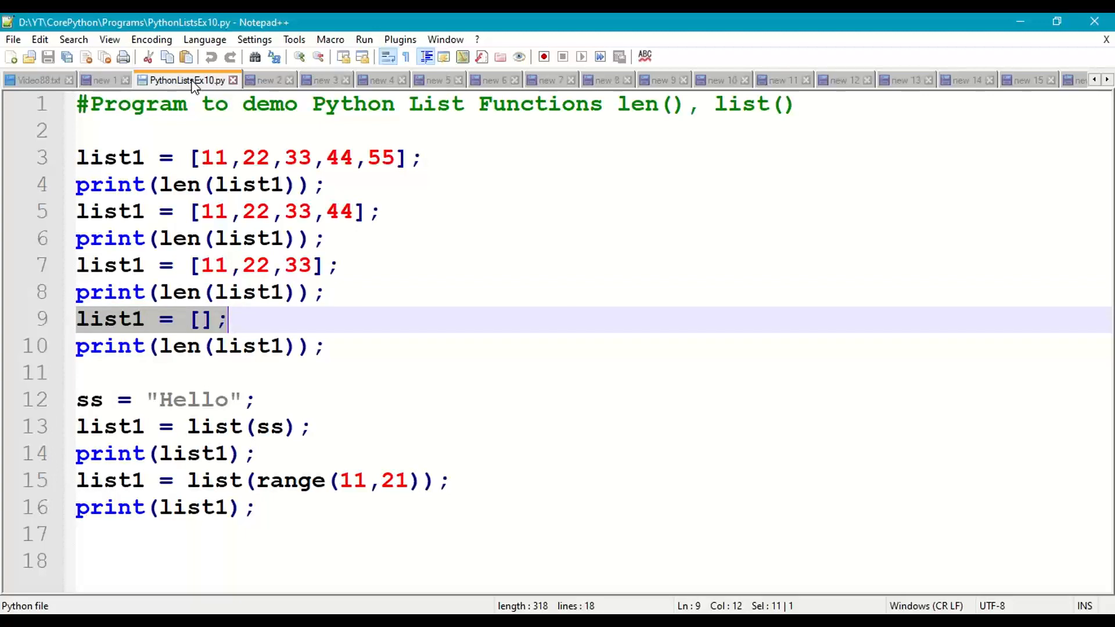
{"action": "key", "text": "Down"}
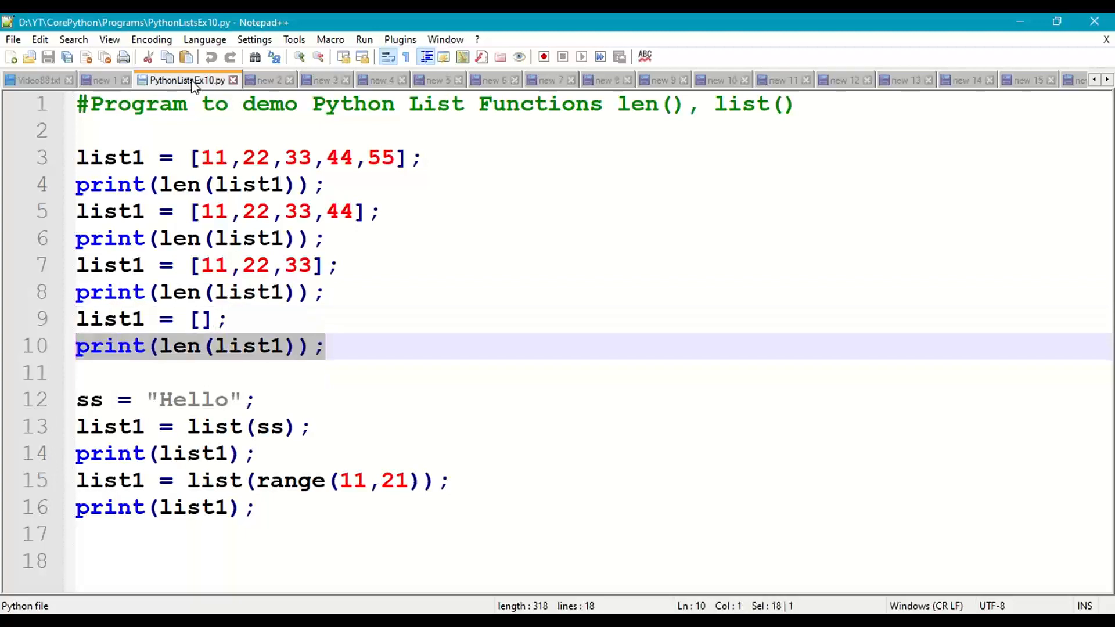
Wrap the list() lines 12-16 in ''' triple quotes so only the len() prints run, and save
{"action": "type", "text": "'''"}
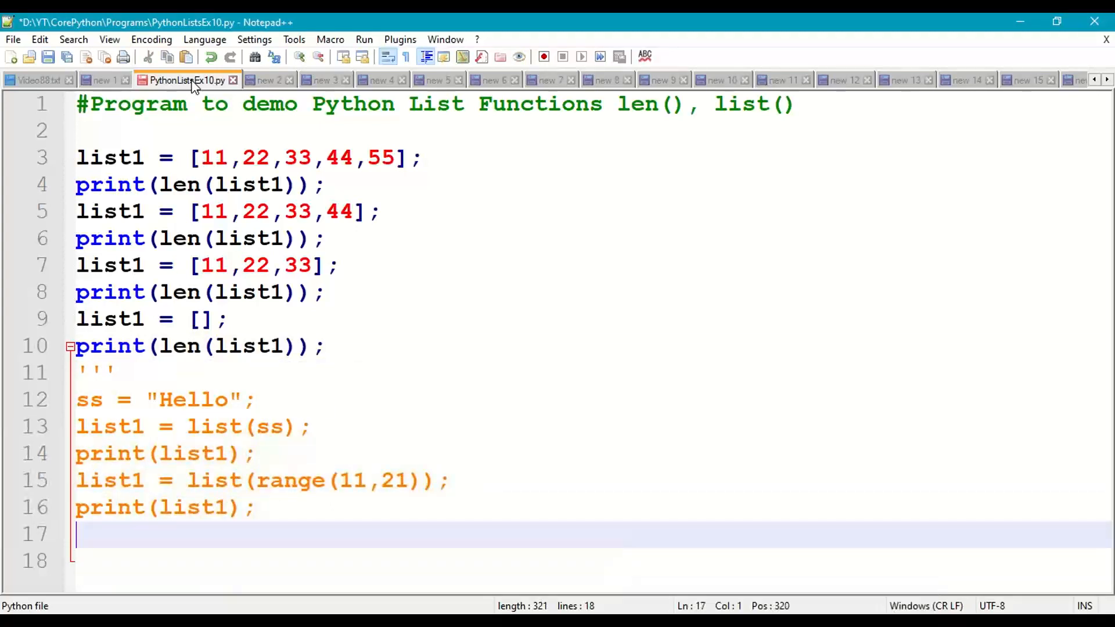
{"action": "type", "text": "'''"}
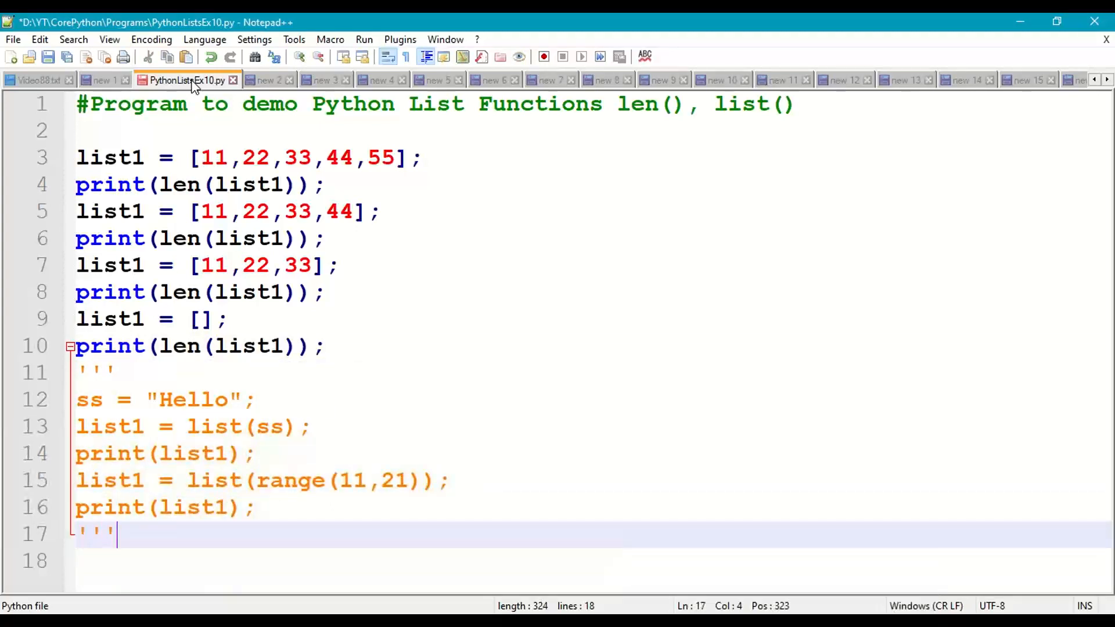
{"action": "key", "text": "ctrl+s"}
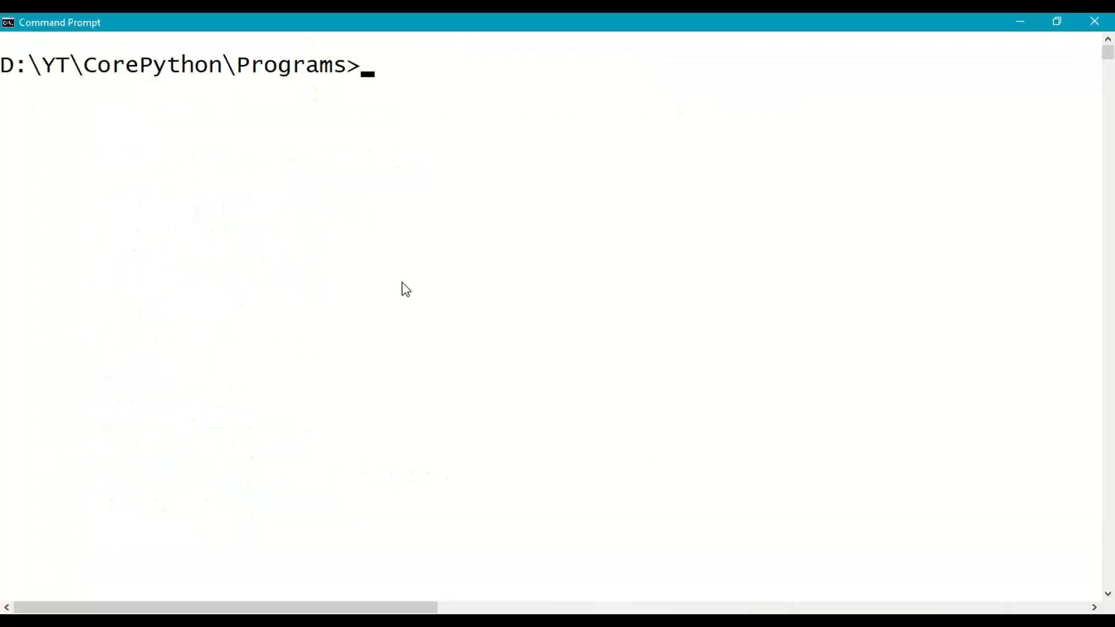
Run py PythonListsEx10.py to print the list lengths 5, 4, 3 and 0
{"action": "type", "text": "py"}
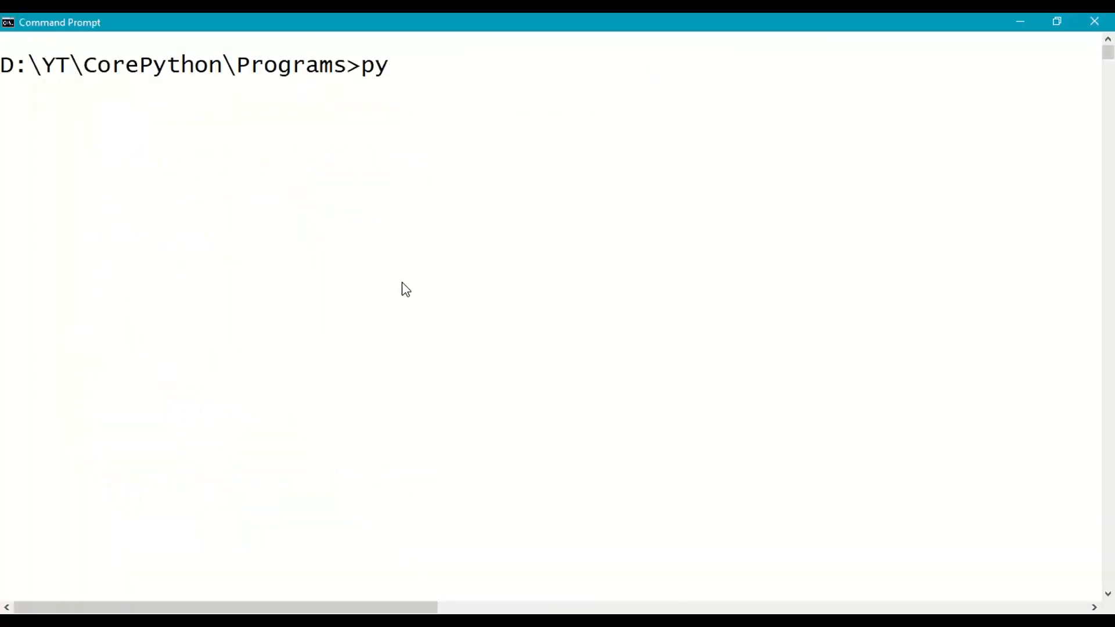
{"action": "type", "text": "python"}
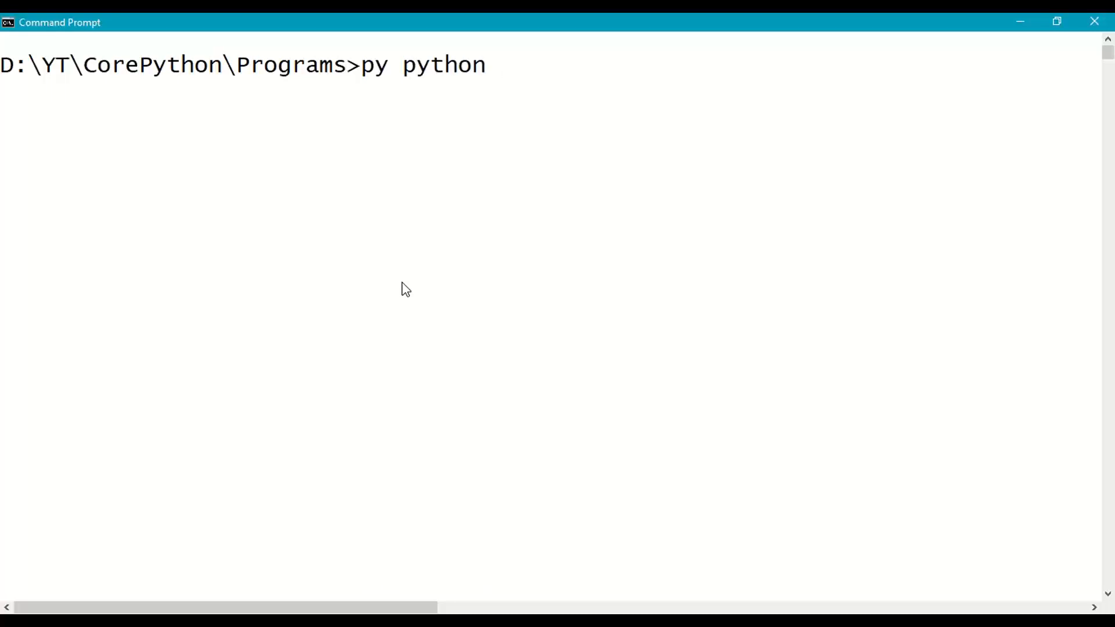
{"action": "type", "text": "lis"}
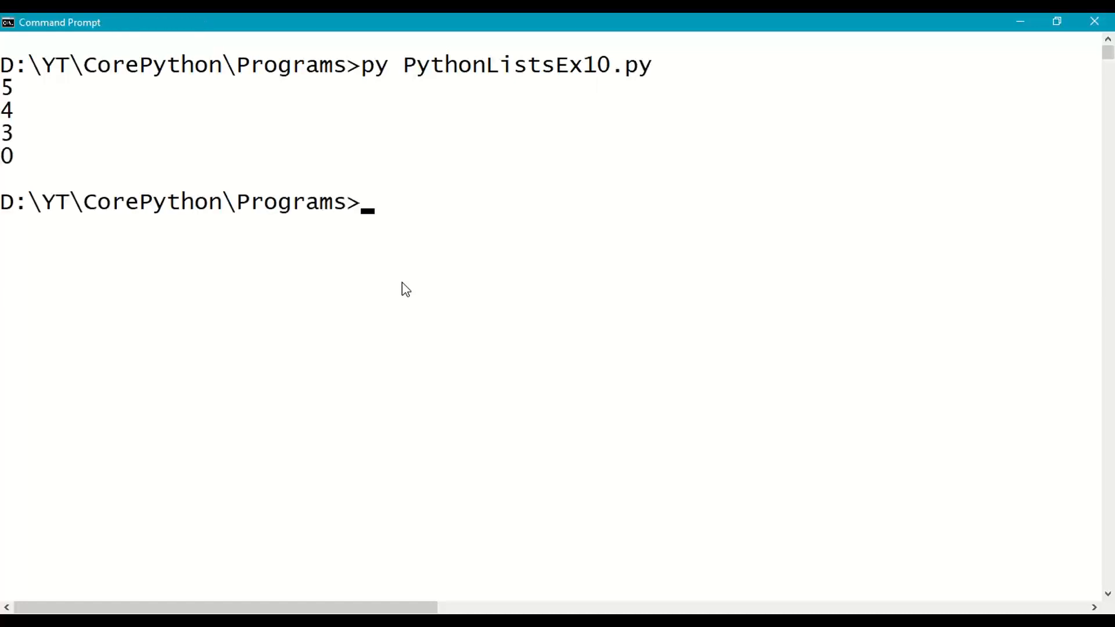
{"action": "mouse_move", "coordinate": [10, 98]}
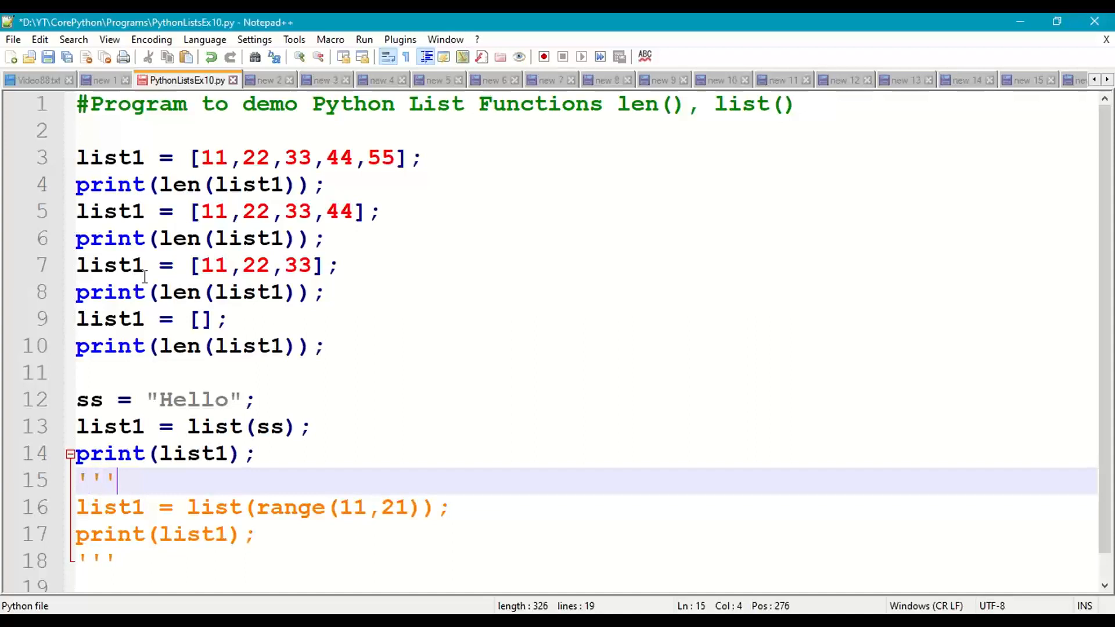
Move the opening ''' below the Hello list(ss) lines so they run, and save the script
{"action": "left_click", "coordinate": [253, 399]}
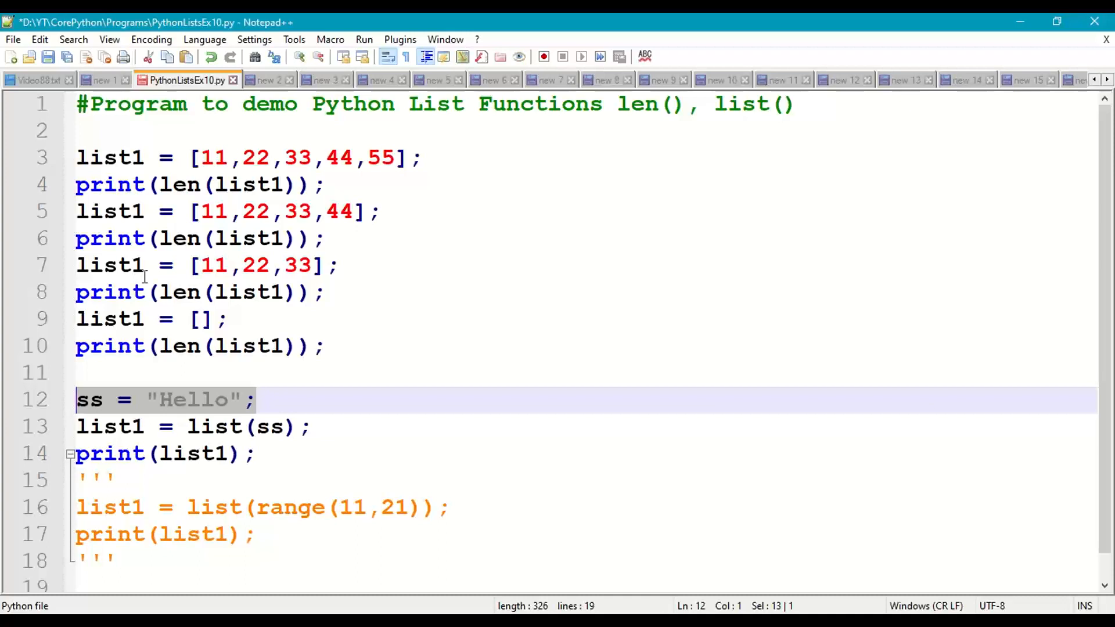
{"action": "left_click", "coordinate": [107, 427]}
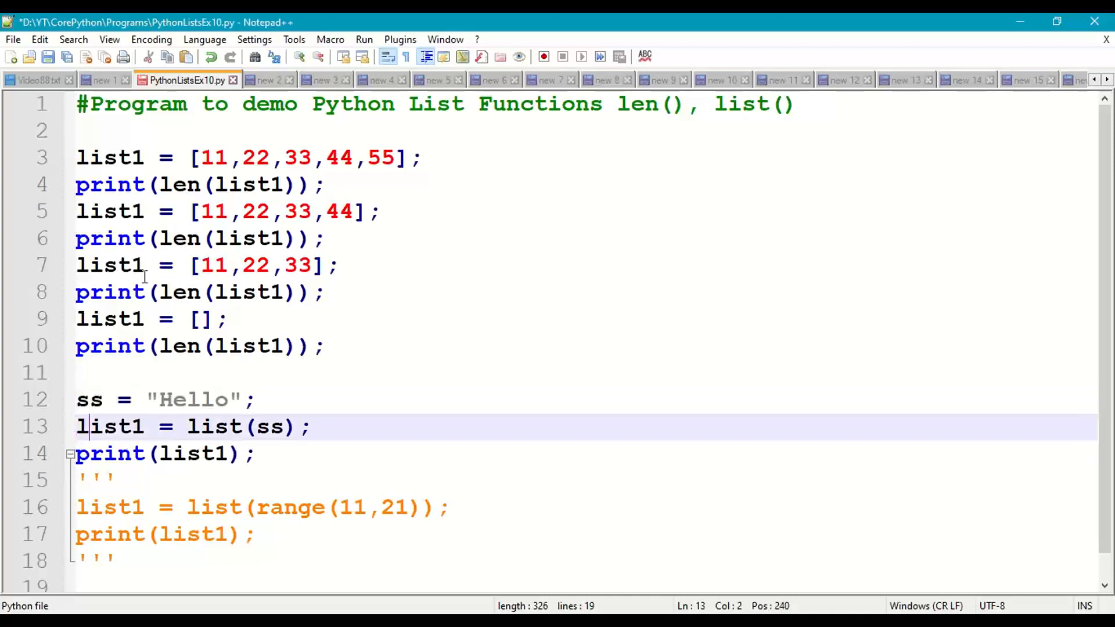
{"action": "left_click", "coordinate": [186, 426]}
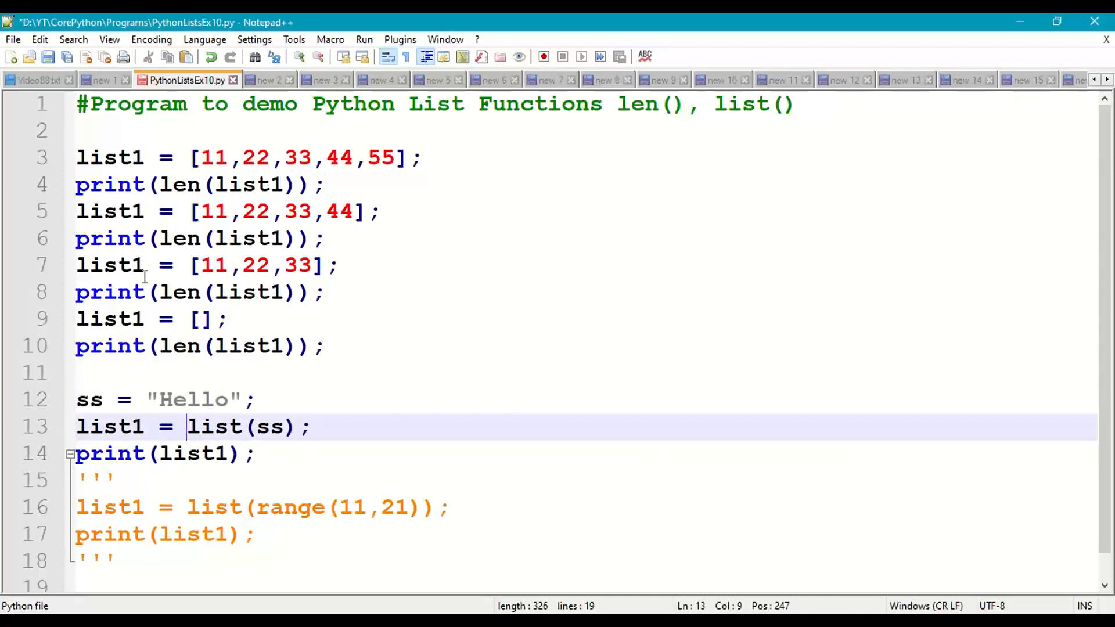
{"action": "double_click", "coordinate": [214, 426]}
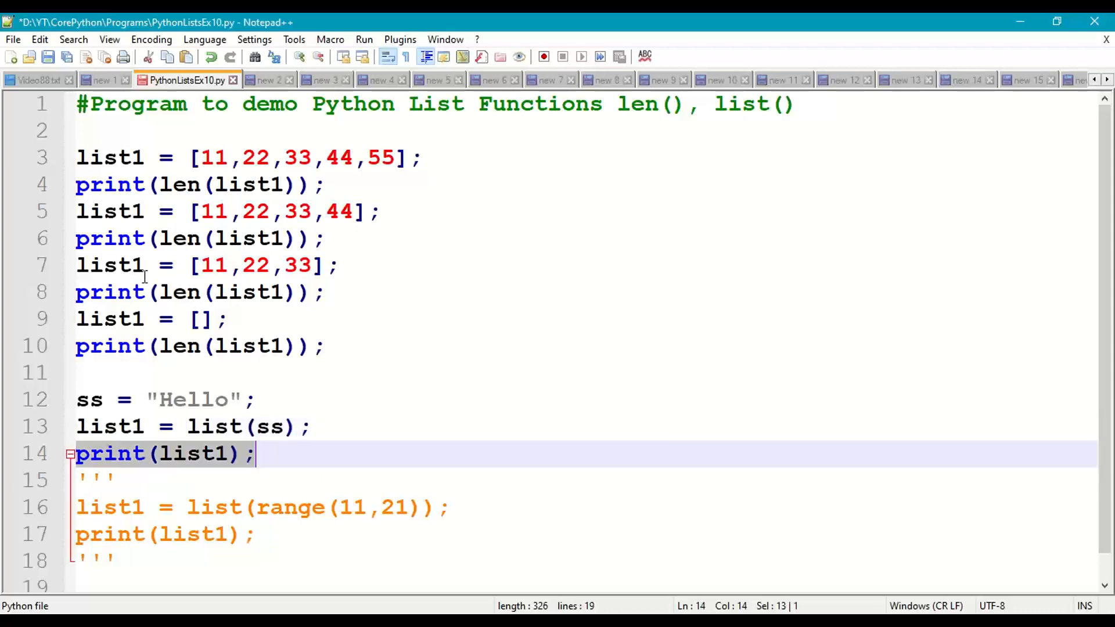
{"action": "key", "text": "ctrl+s"}
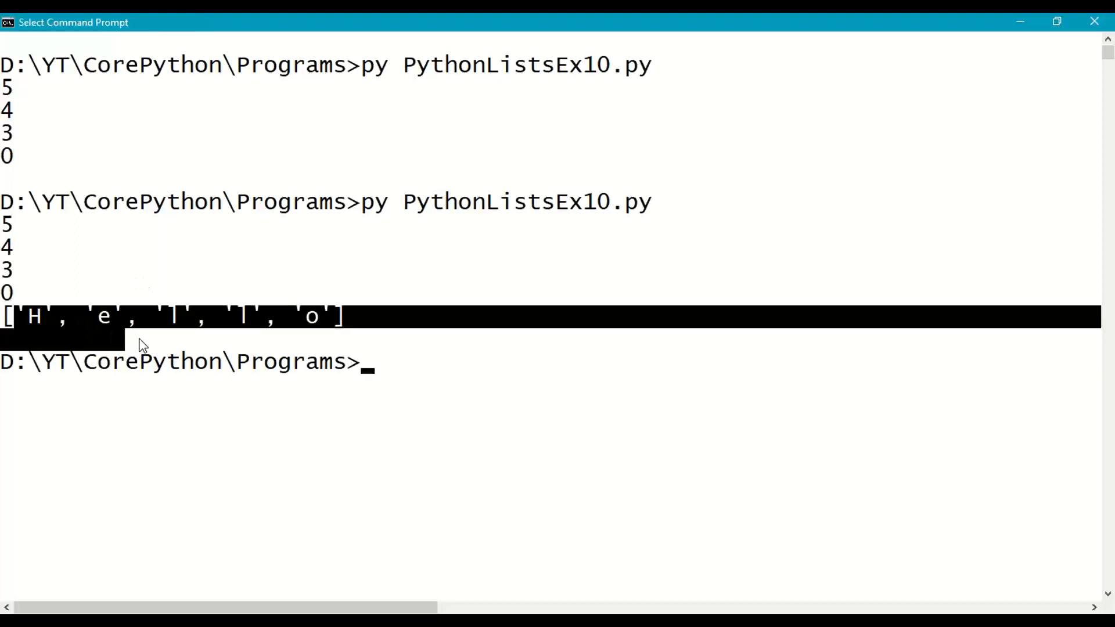
Rerun the script and highlight the printed ['H', 'e', 'l', 'l', 'o'] list
{"action": "left_click_drag", "start_coordinate": [142, 341], "coordinate": [341, 315]}
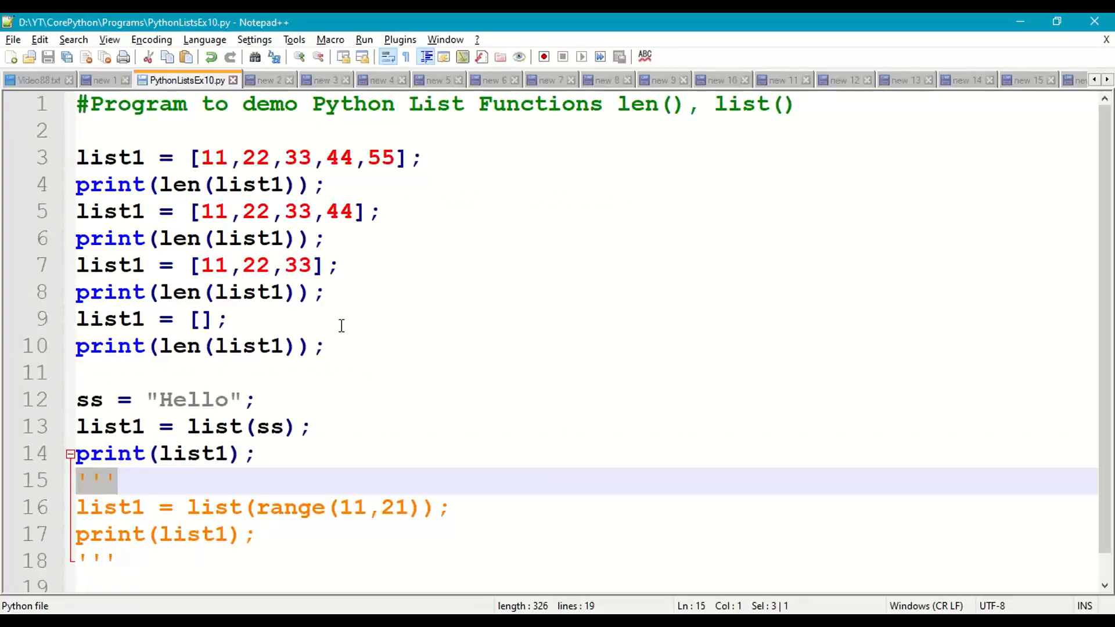
Delete the remaining ''' markers around the range(11,21) lines so they run too, and save
{"action": "key", "text": "Delete"}
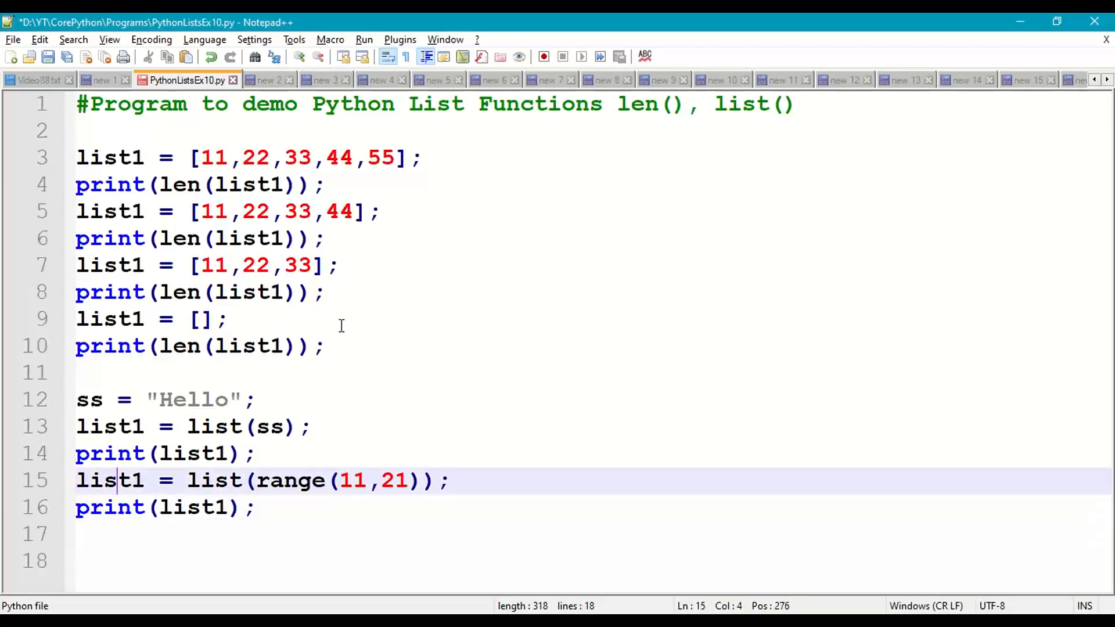
{"action": "double_click", "coordinate": [214, 479]}
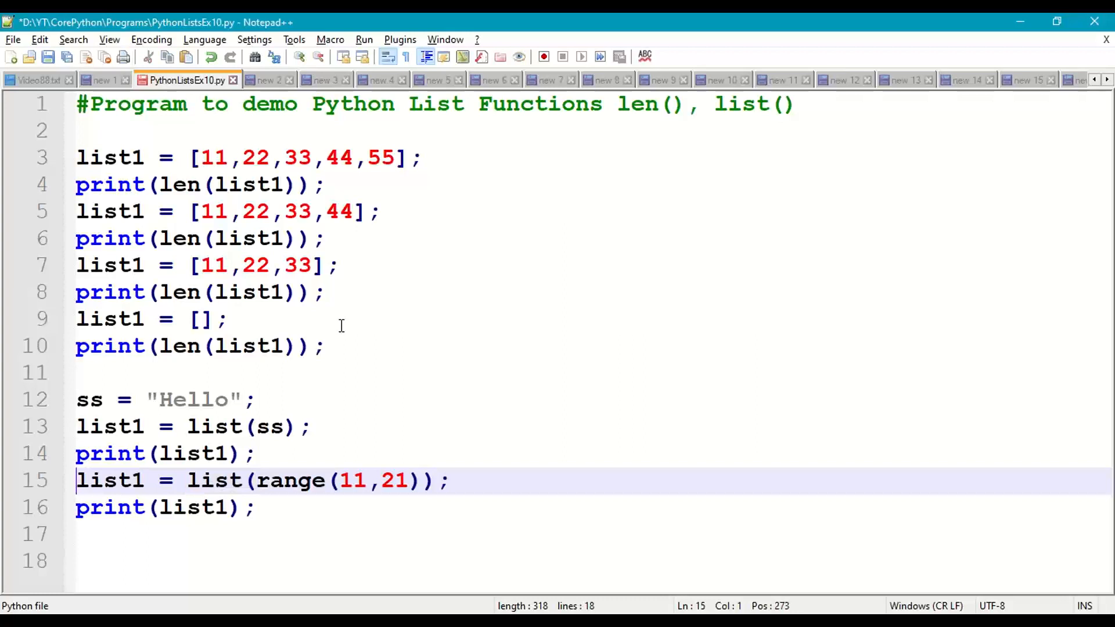
{"action": "left_click", "coordinate": [158, 507]}
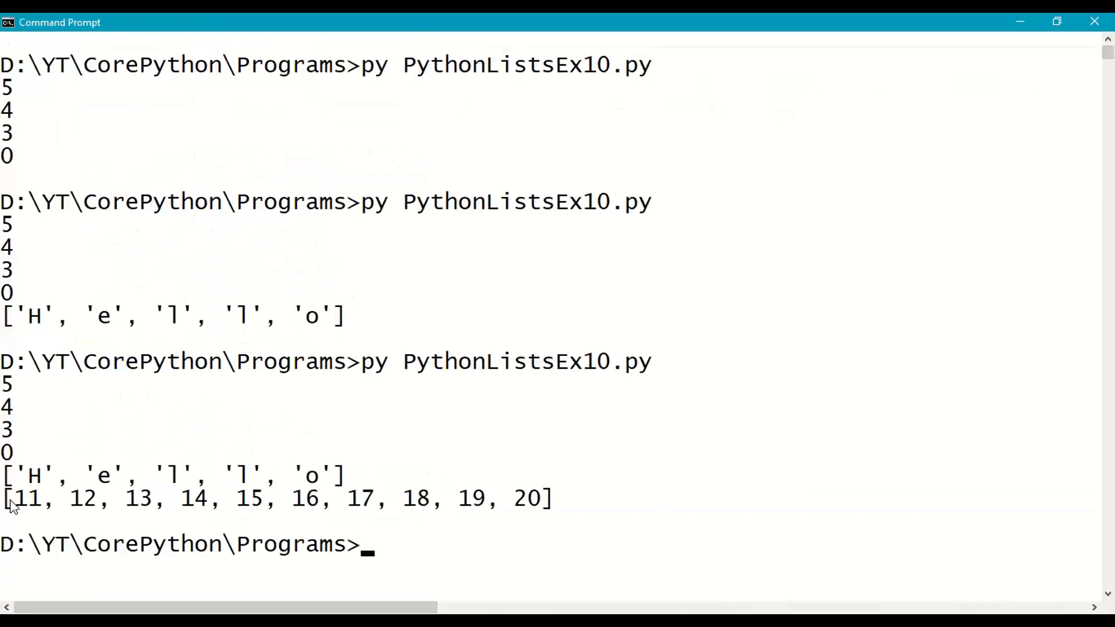
Run the script again and highlight the printed list [11, 12, …, 20]
{"action": "left_click_drag", "start_coordinate": [7, 499], "coordinate": [267, 498]}
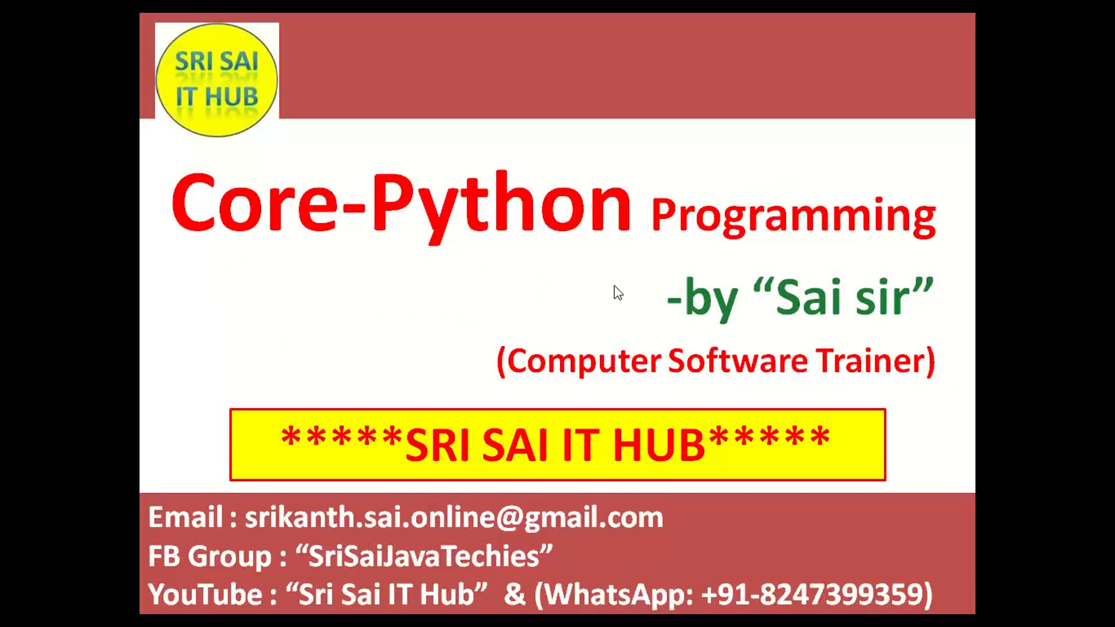
{"action": "mouse_move", "coordinate": [821, 417]}
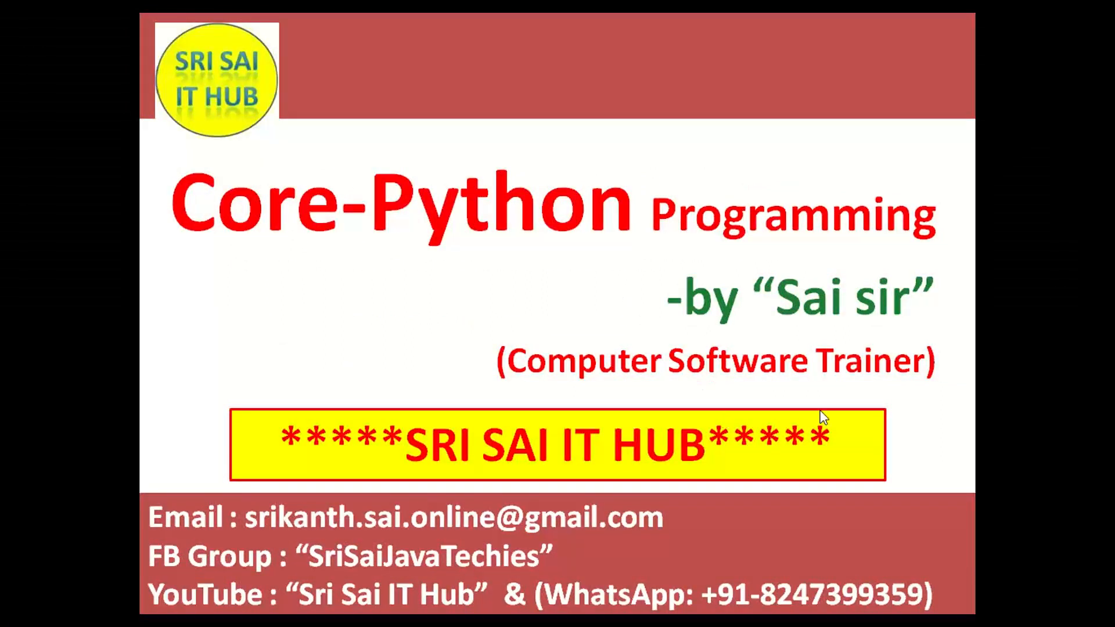
{"action": "mouse_move", "coordinate": [767, 340]}
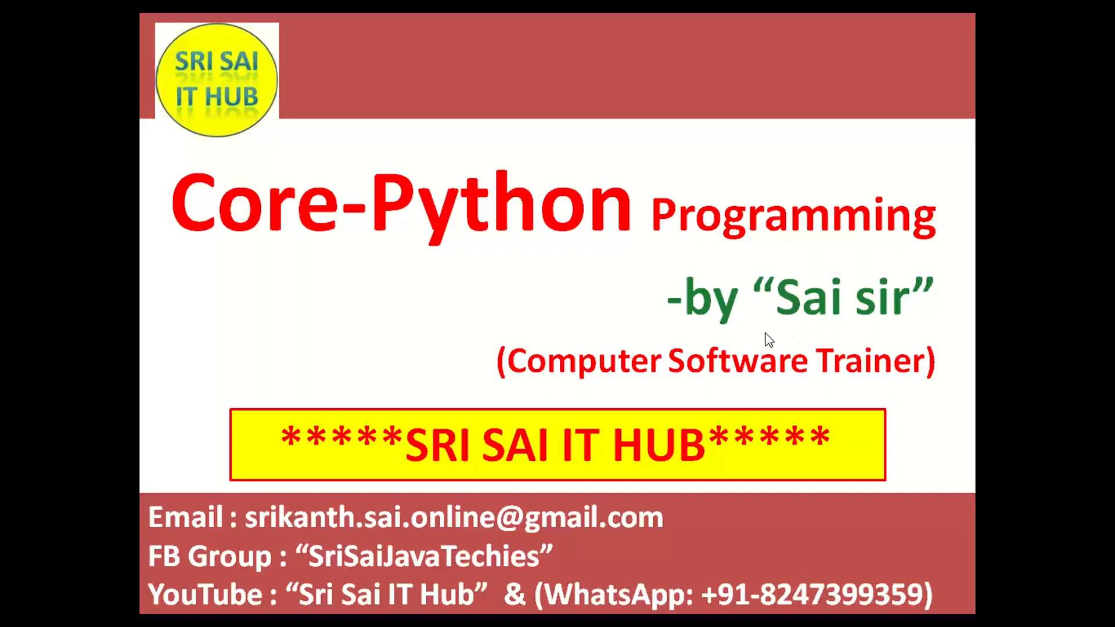